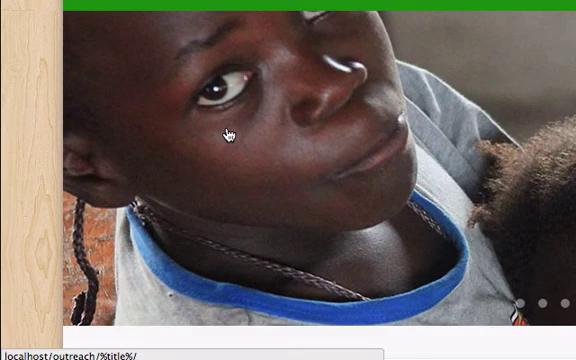
mouse_move(298, 142)
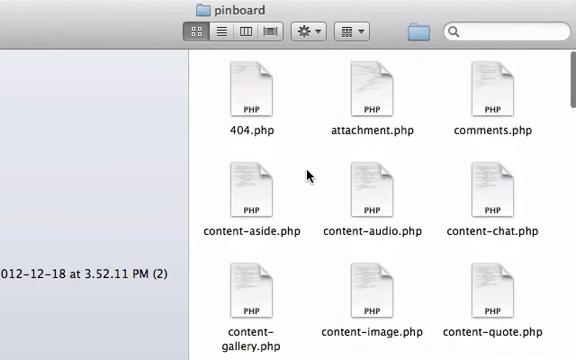
mouse_move(300, 105)
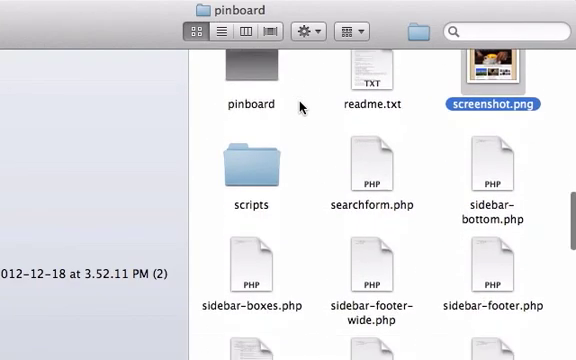
Scroll the pinboard folder to slider.php, select it, and bring up its context menu.
scroll("down", 3)
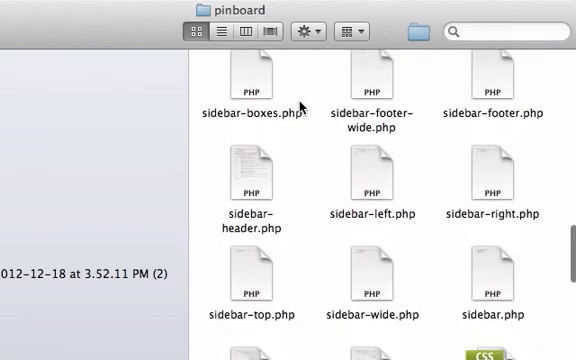
scroll("down", 3)
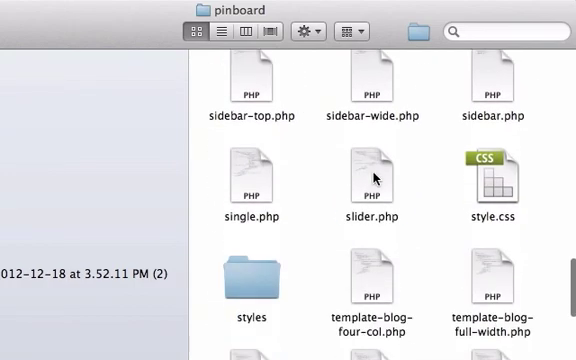
left_click(373, 177)
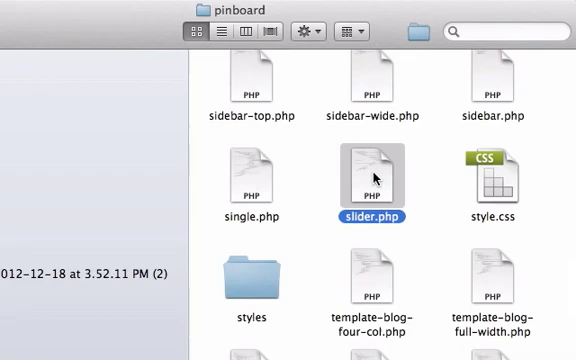
right_click(374, 177)
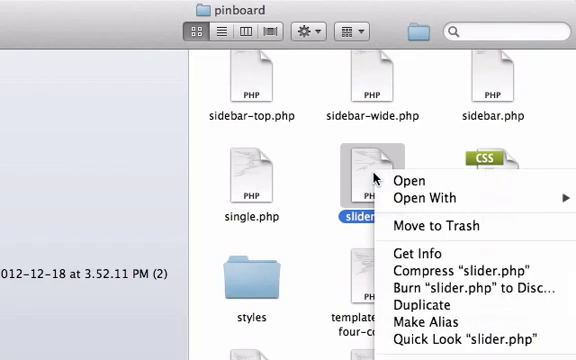
mouse_move(428, 250)
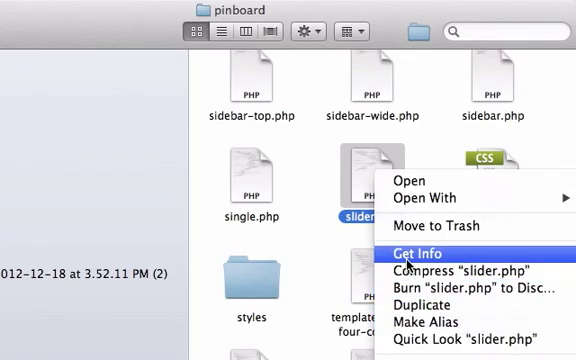
Show Get Info for slider.php and edit the staff group's permission setting.
left_click(419, 248)
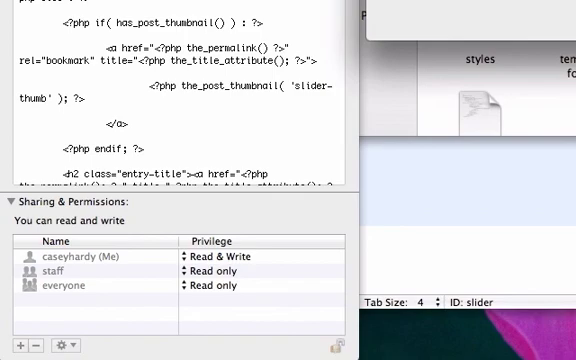
mouse_move(323, 324)
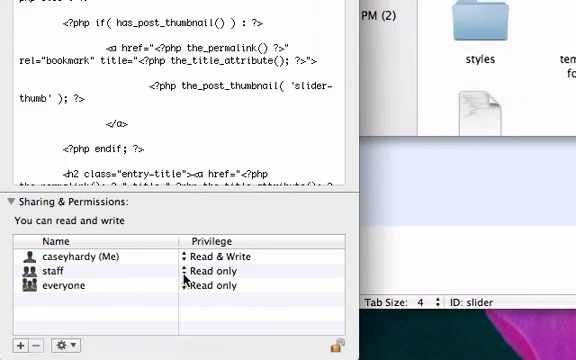
left_click(215, 271)
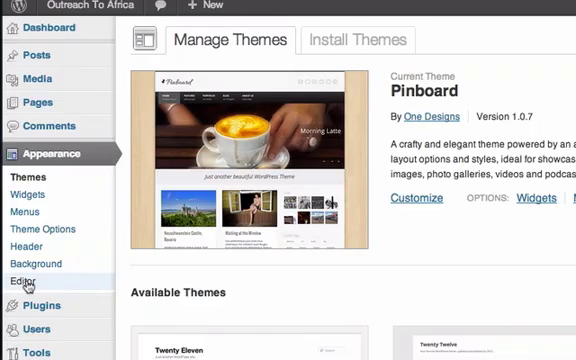
Open the Appearance theme editor and scroll the Templates list down to slider.php.
left_click(33, 280)
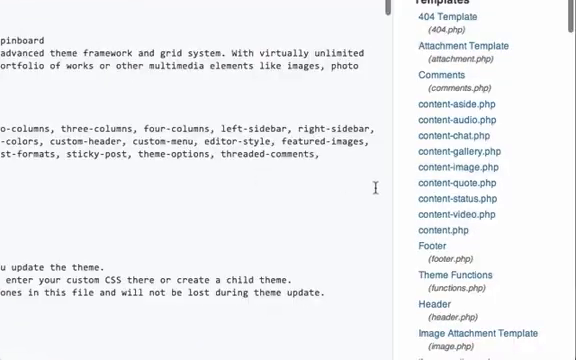
scroll("down", 3)
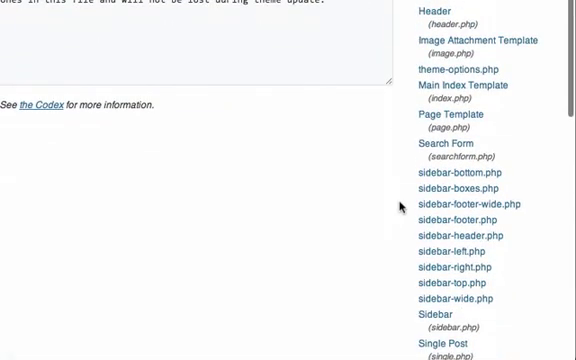
scroll("down", 3)
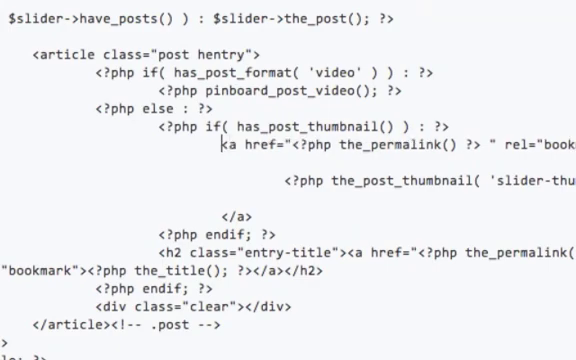
Wrap the slider thumbnail's <a href> line in <!-- and --> comment tags.
left_click(175, 147)
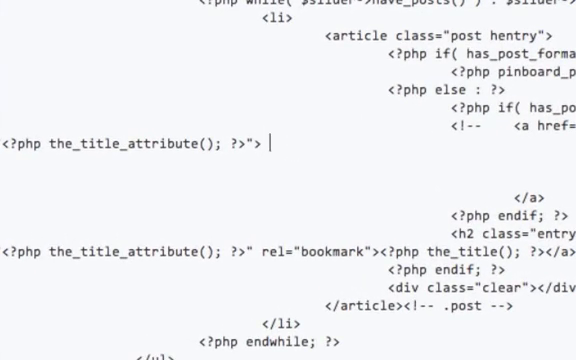
type("-->")
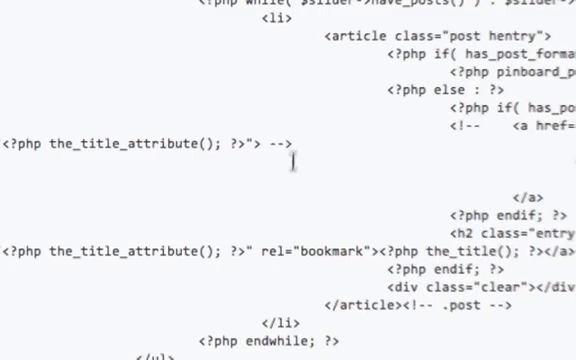
scroll("down", 3)
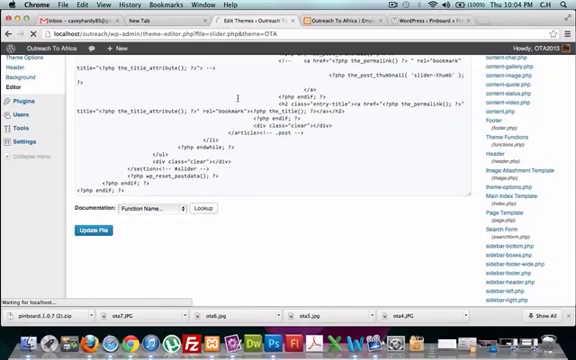
Submit the file update, reload after the no-data error, and reopen slider.php.
left_click(104, 234)
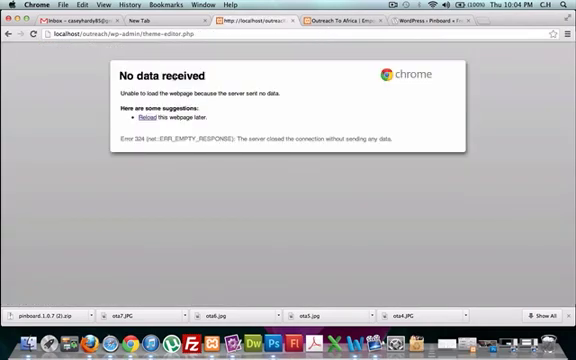
left_click(148, 117)
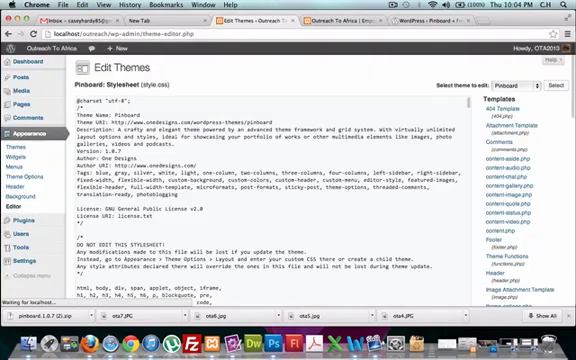
scroll("down", 3)
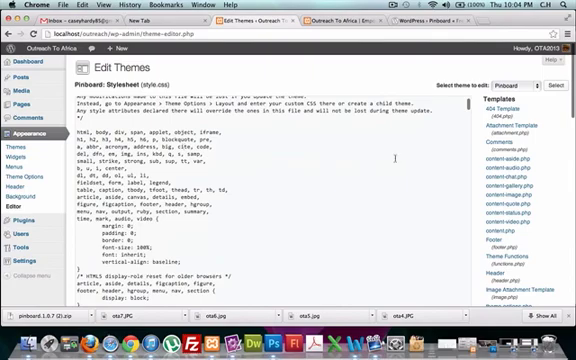
scroll("down", 3)
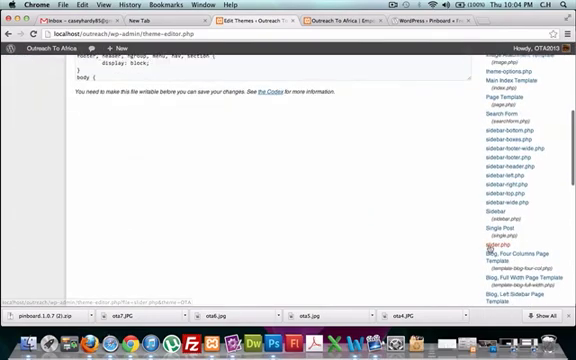
left_click(497, 243)
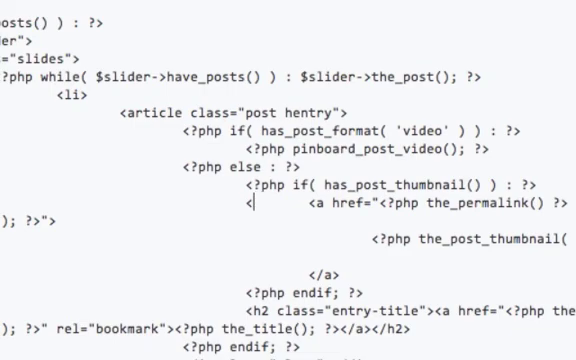
Add <!-- before the a href tag, save slider.php, and view the Outreach To Africa front page.
type("<!--    <a href=")
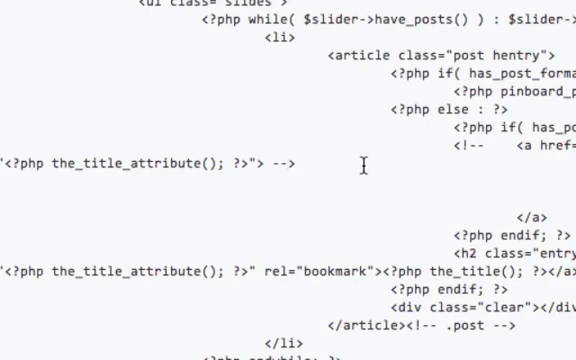
scroll("down", 3)
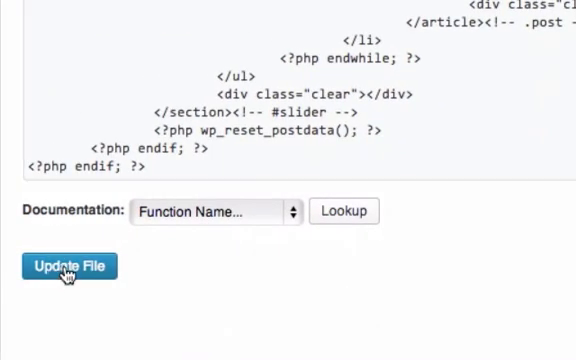
left_click(70, 266)
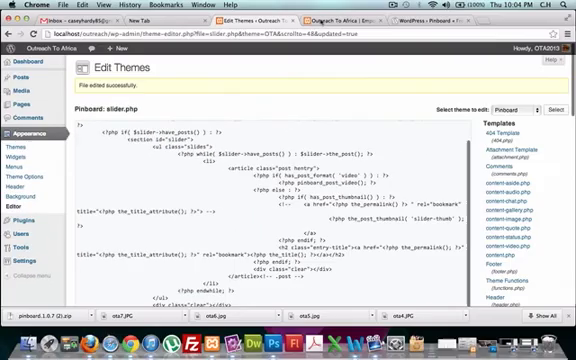
left_click(355, 27)
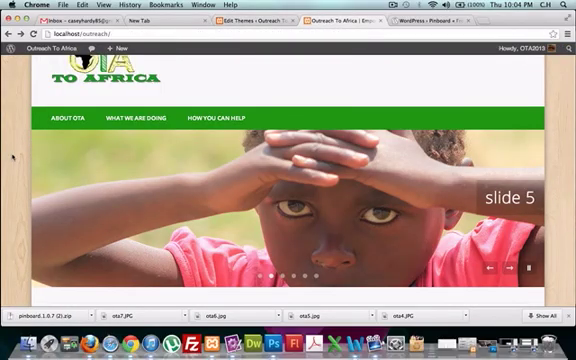